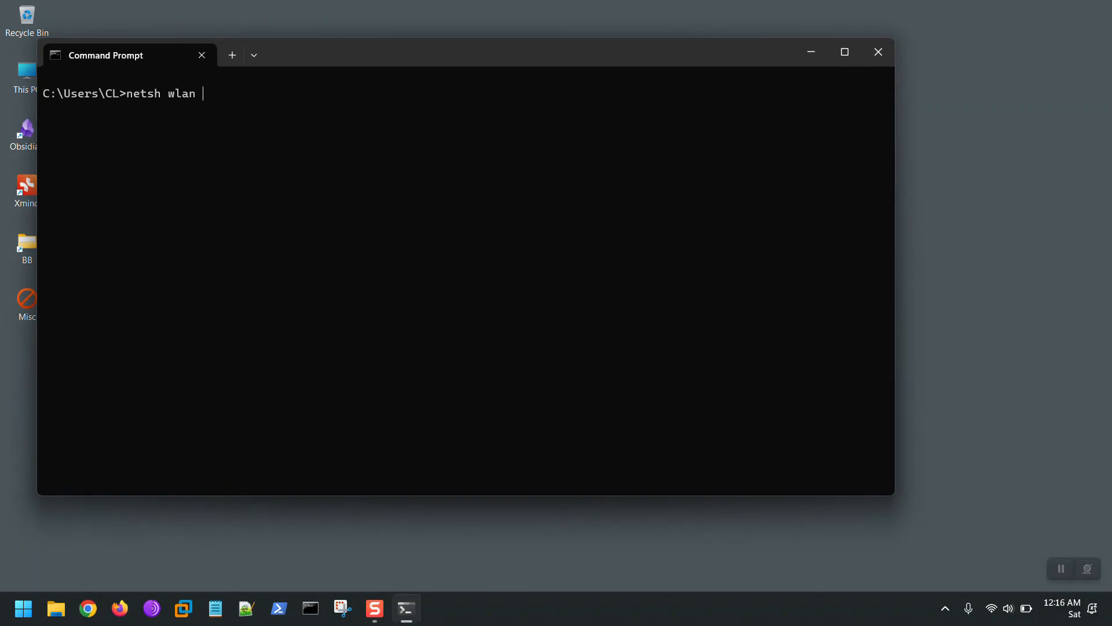
Step: Run netsh wlan show profile to list profiles AK, 1337X, Kallingal 2 and Kallingal
type("show pr")
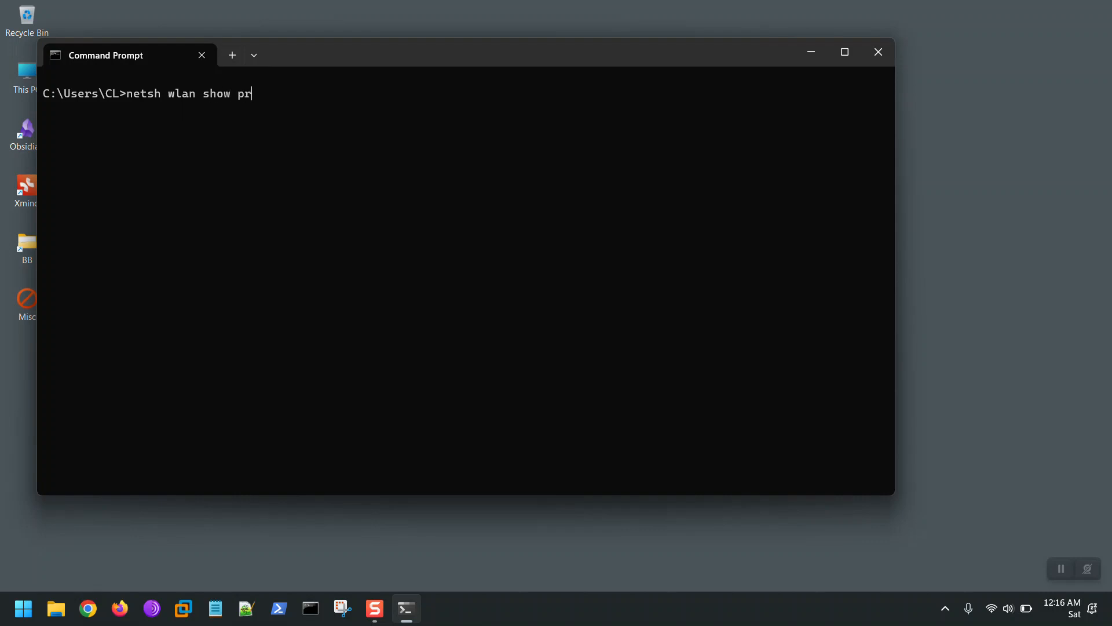
type("ofile")
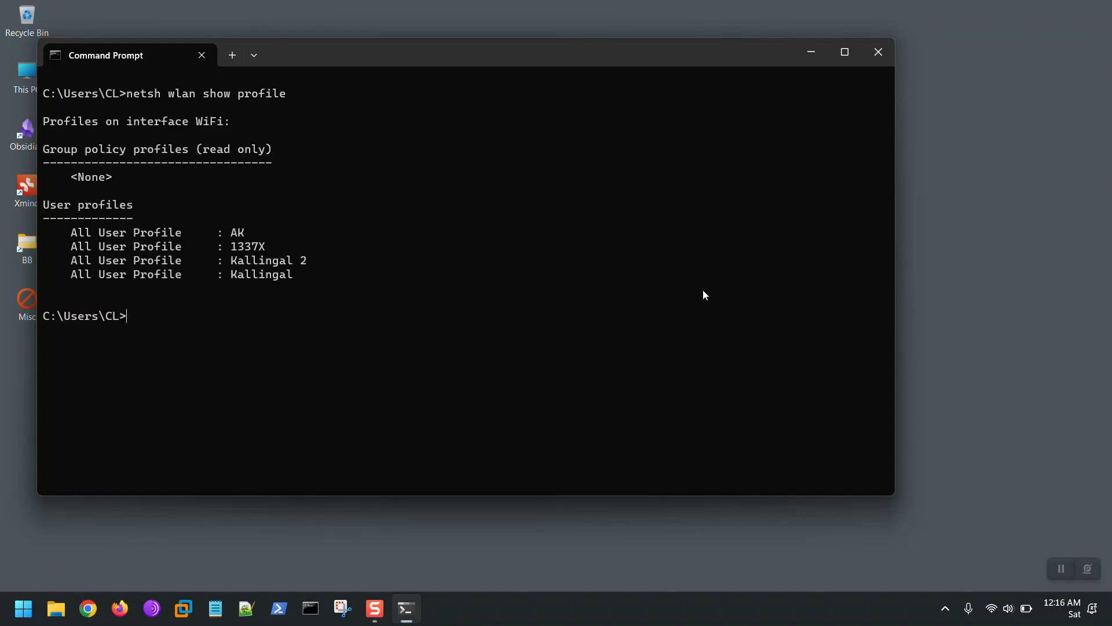
left_click_drag(47, 162, 297, 275)
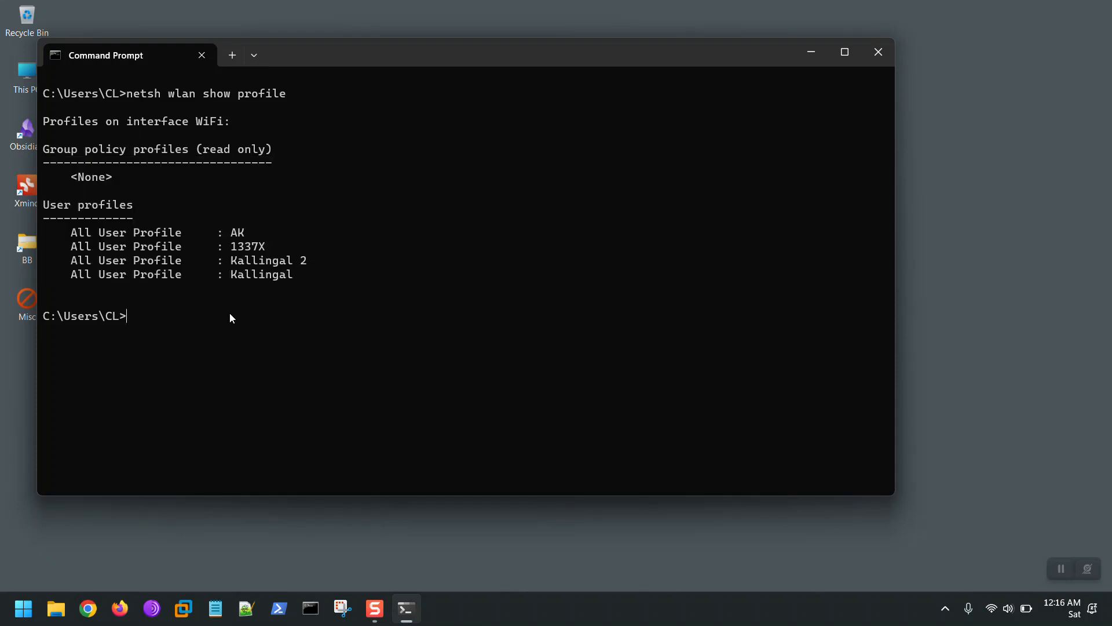
mouse_move(252, 237)
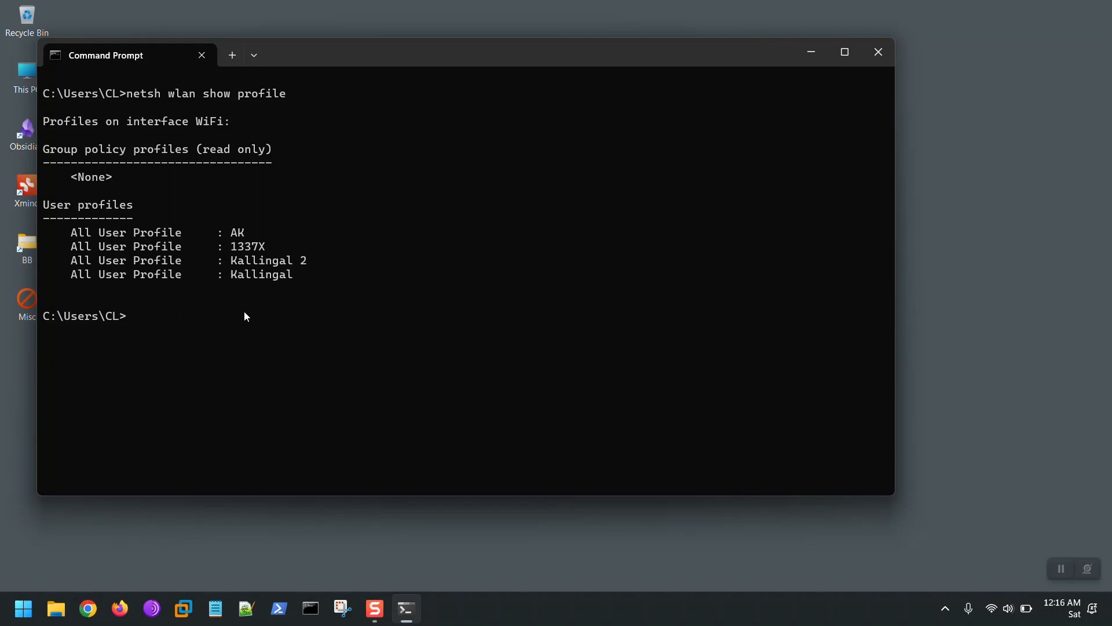
Step: Enter netsh wlan show profile "AK" key=clear to display AK's full details
type("netsh")
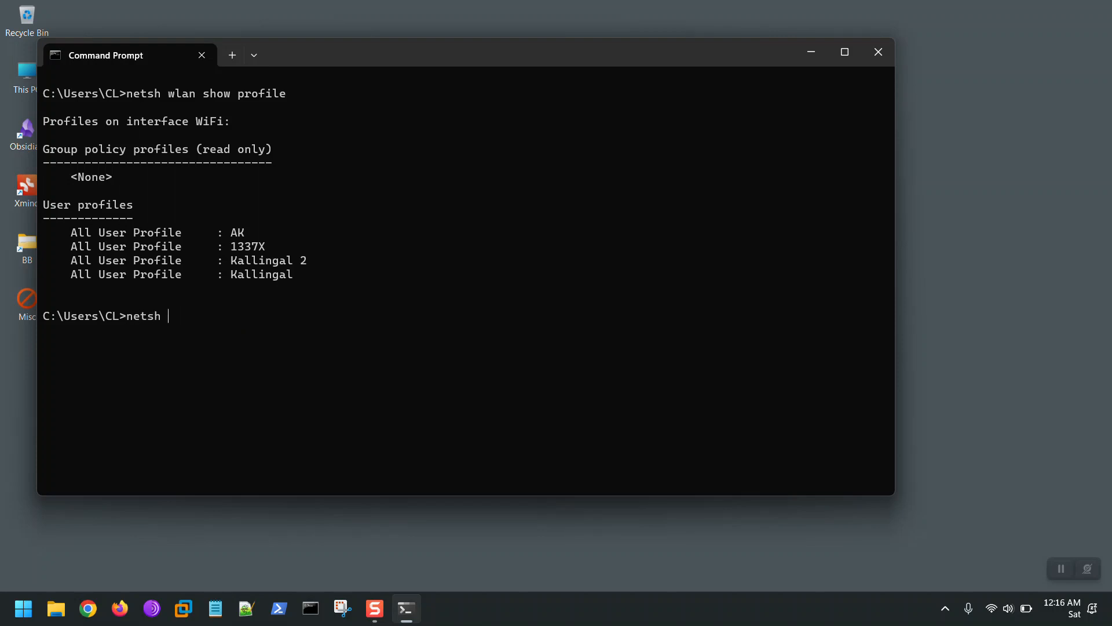
type("wlan show p")
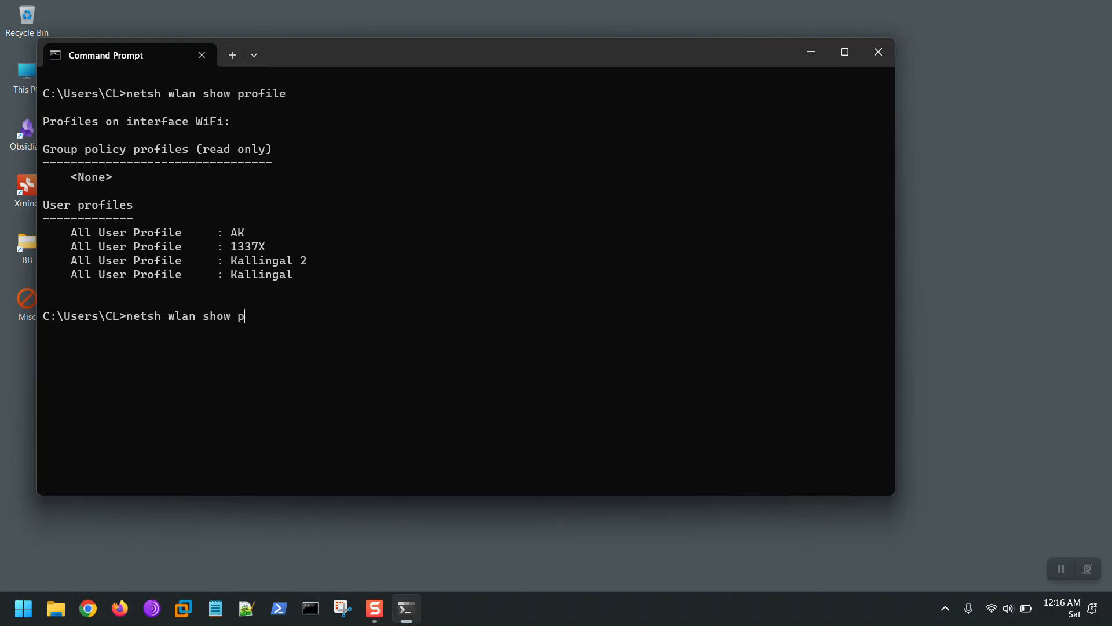
type("rofile")
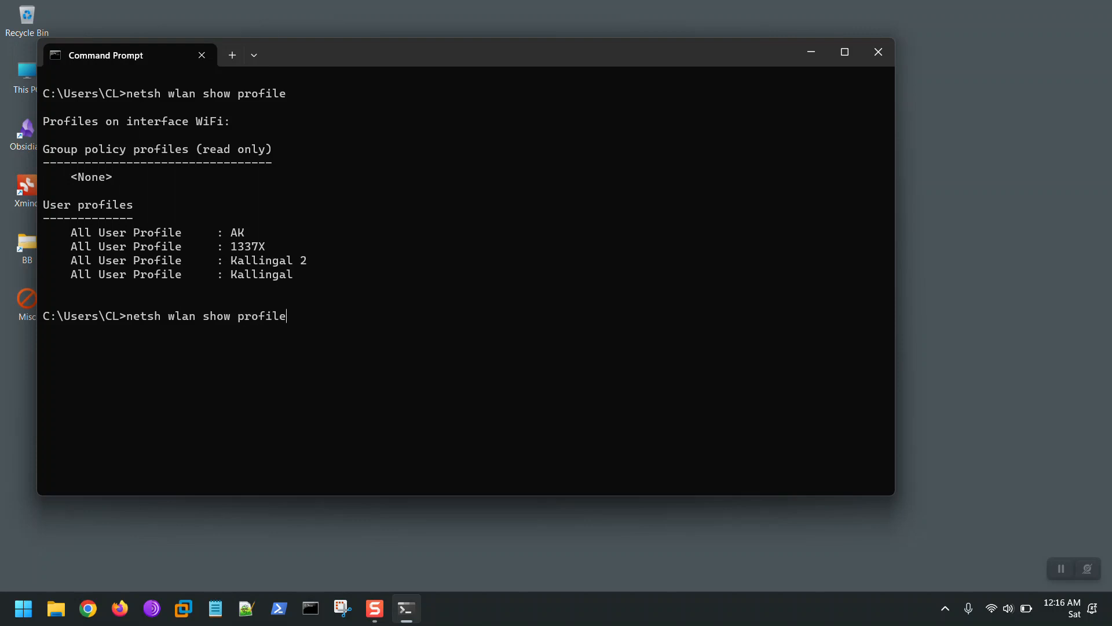
type("\"A")
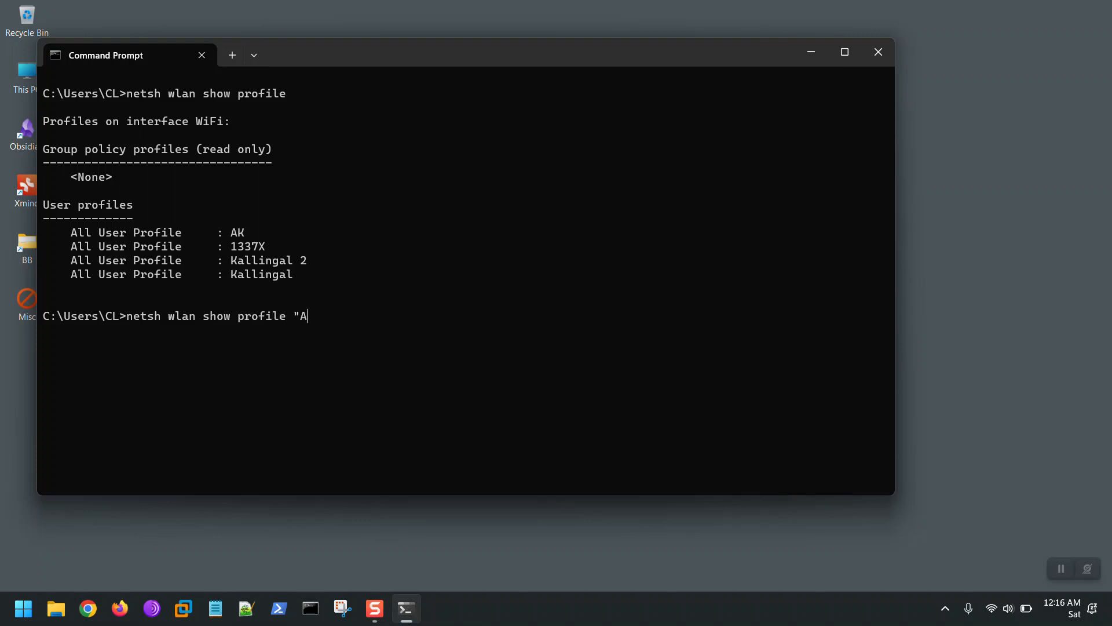
type("K\" =")
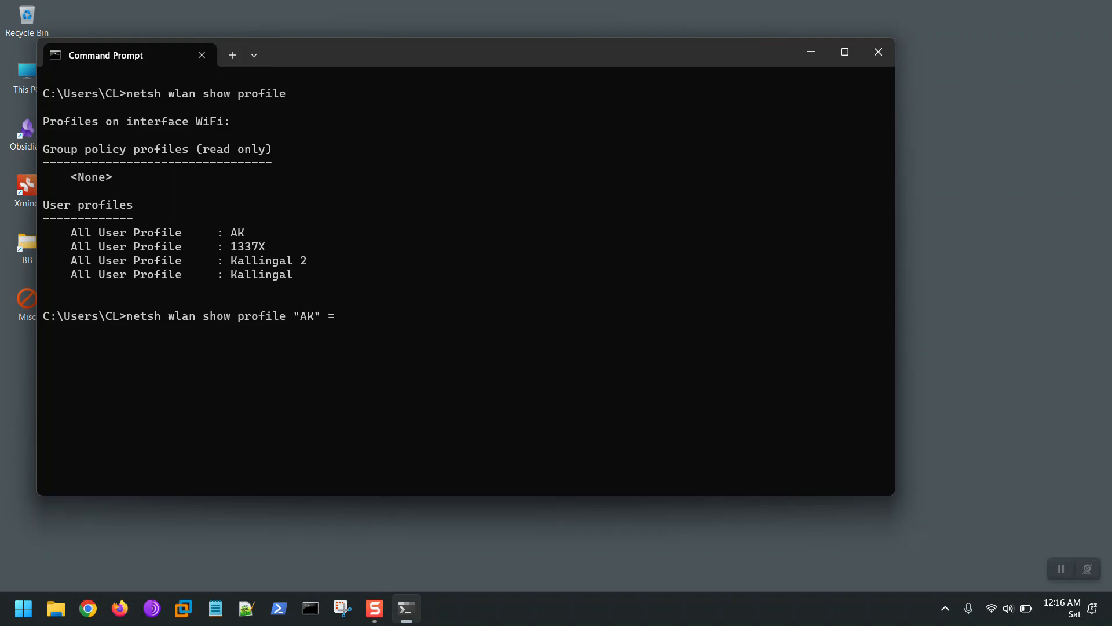
key("Backspace")
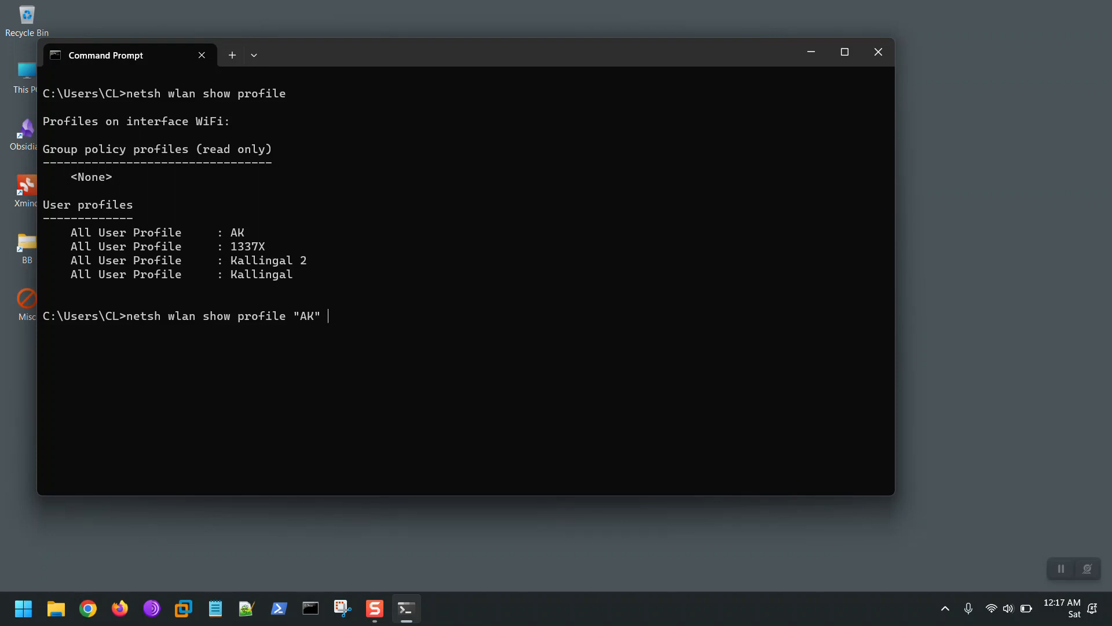
type("key=cle")
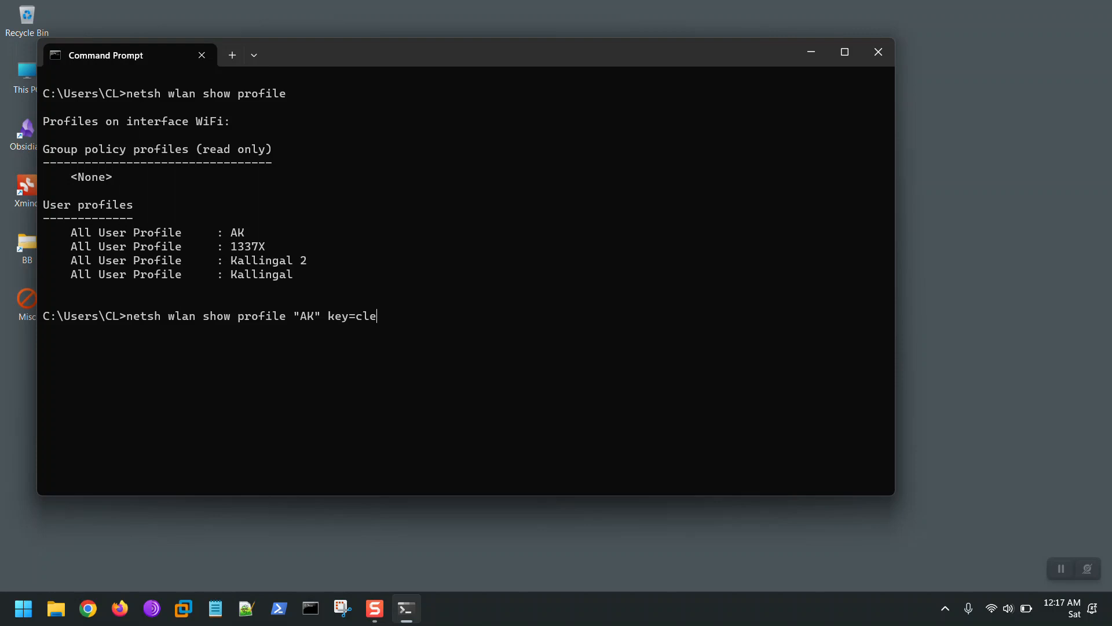
type("ar |")
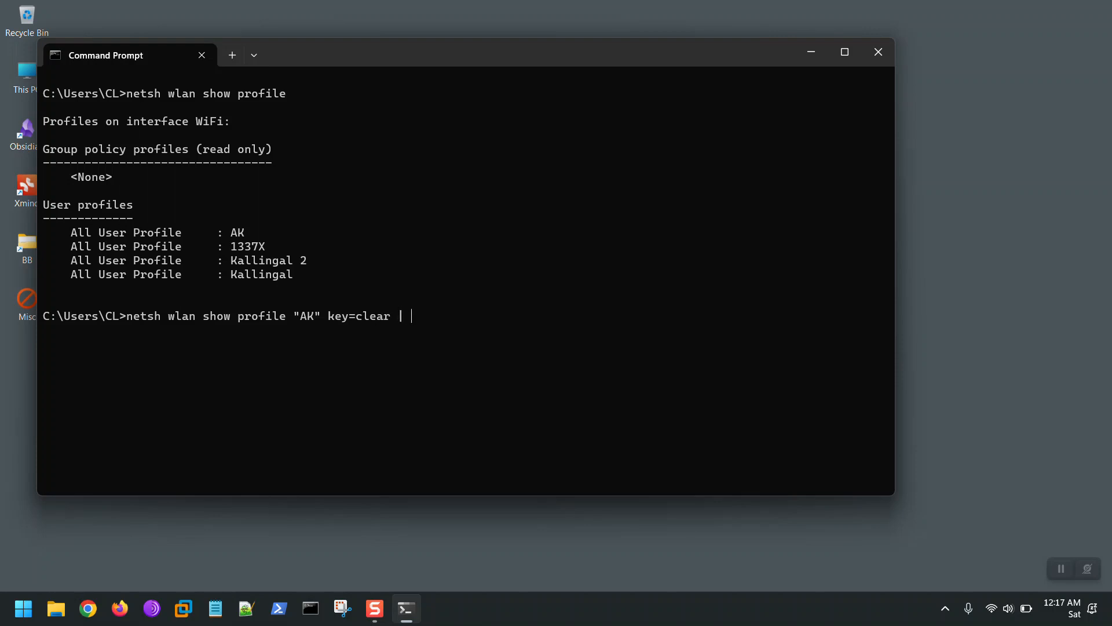
type("find \"")
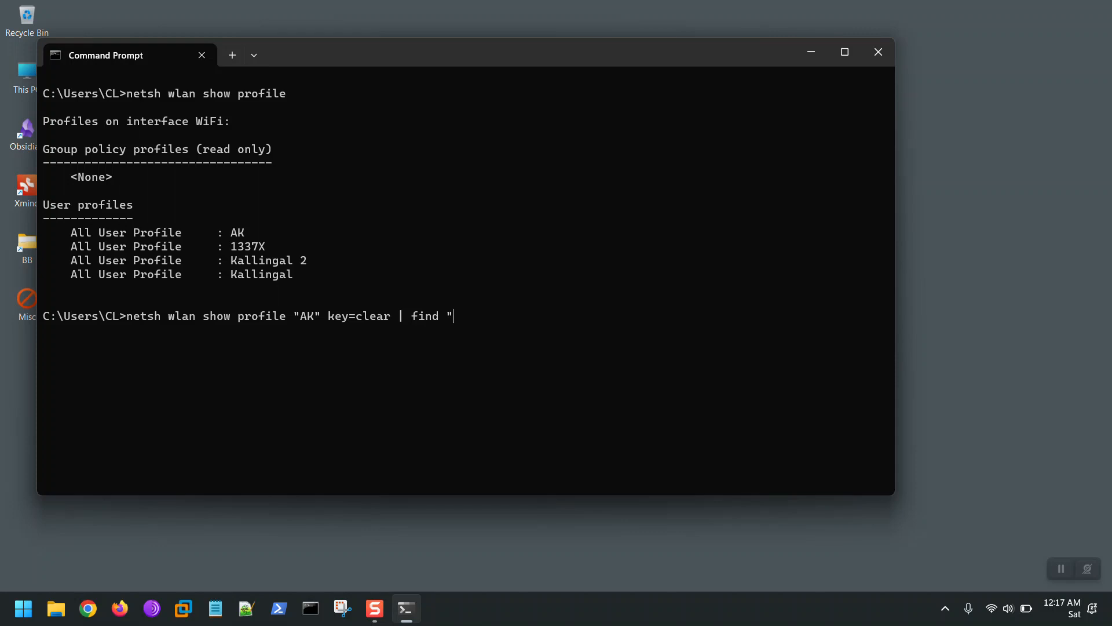
type("Key Con")
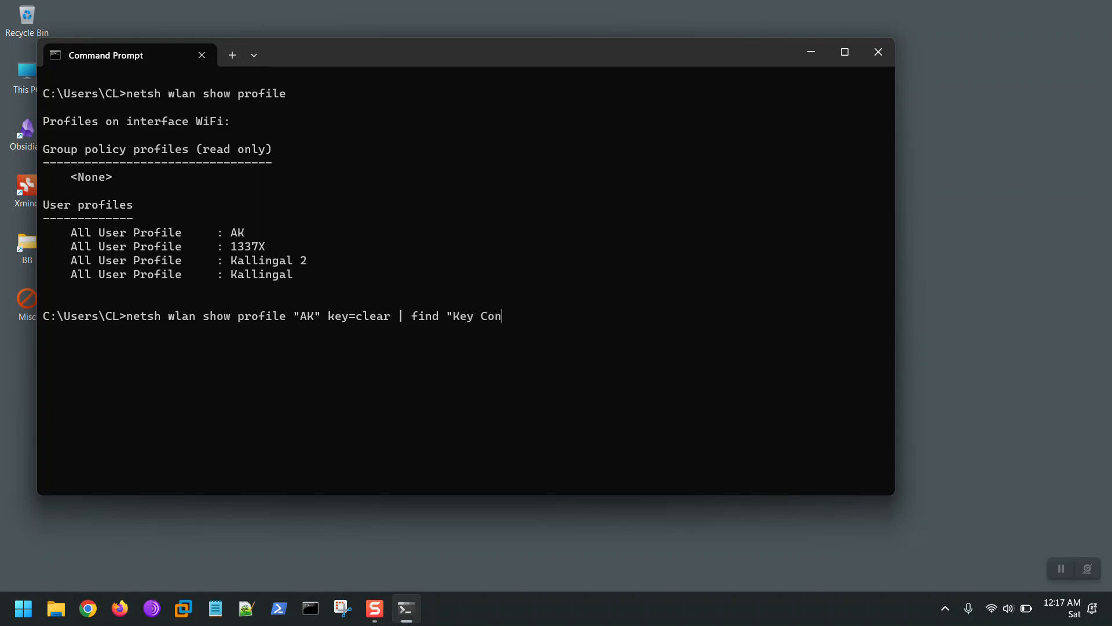
type("te")
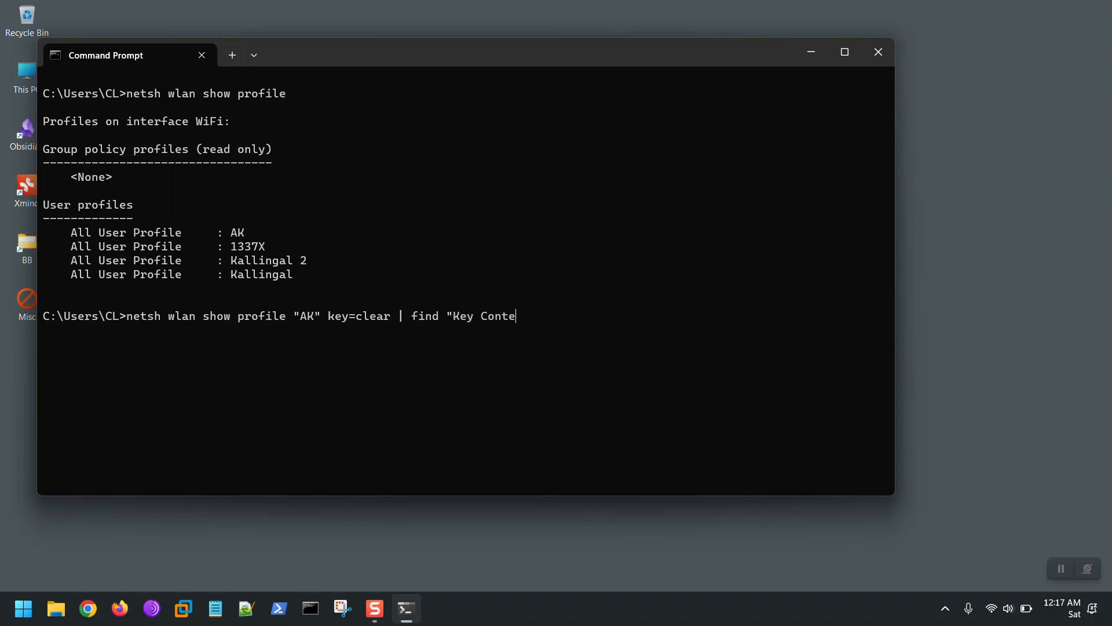
type("nt\"")
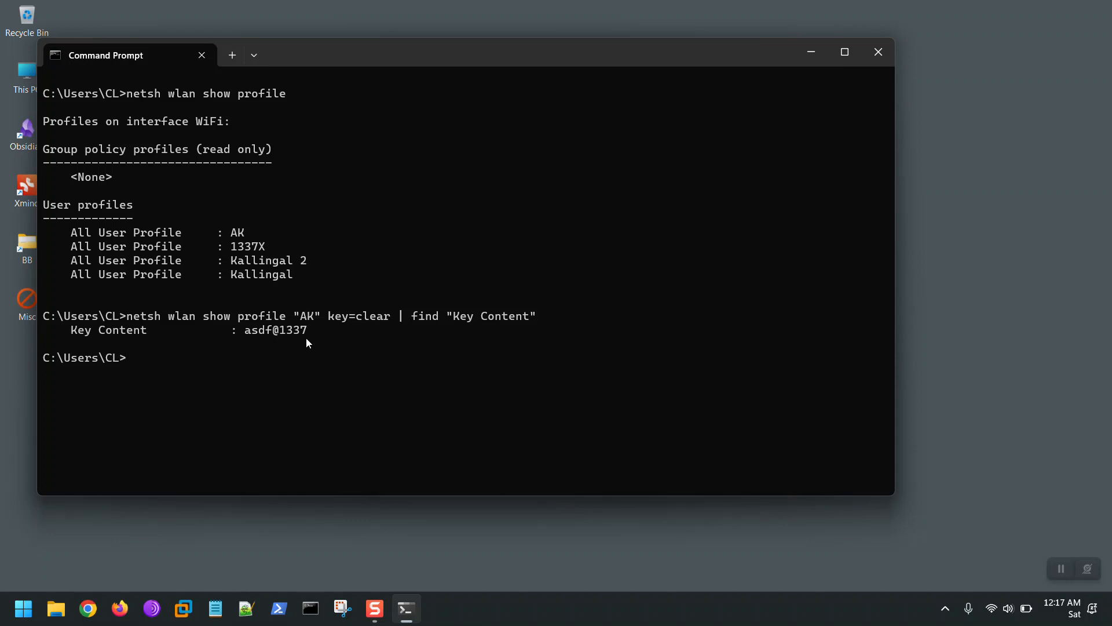
double_click(275, 329)
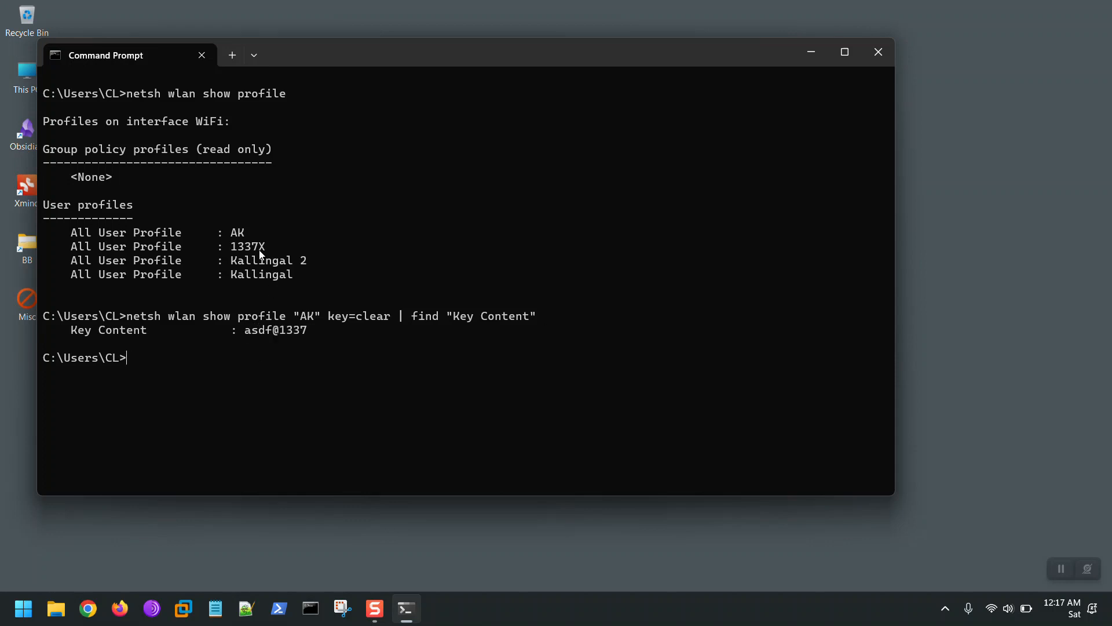
double_click(237, 232)
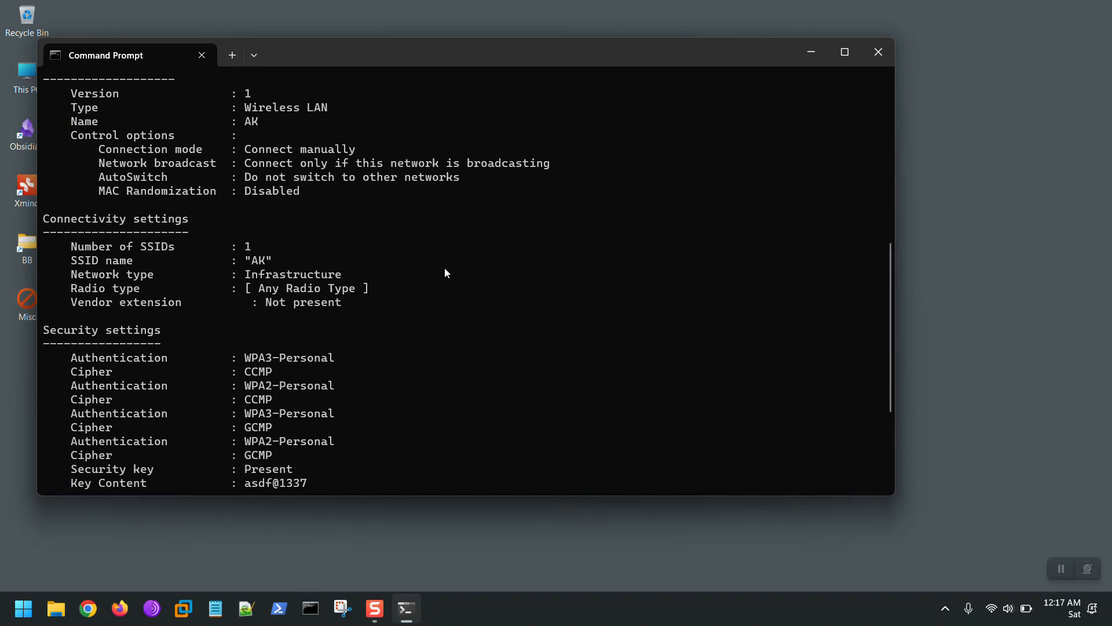
scroll("down", 3)
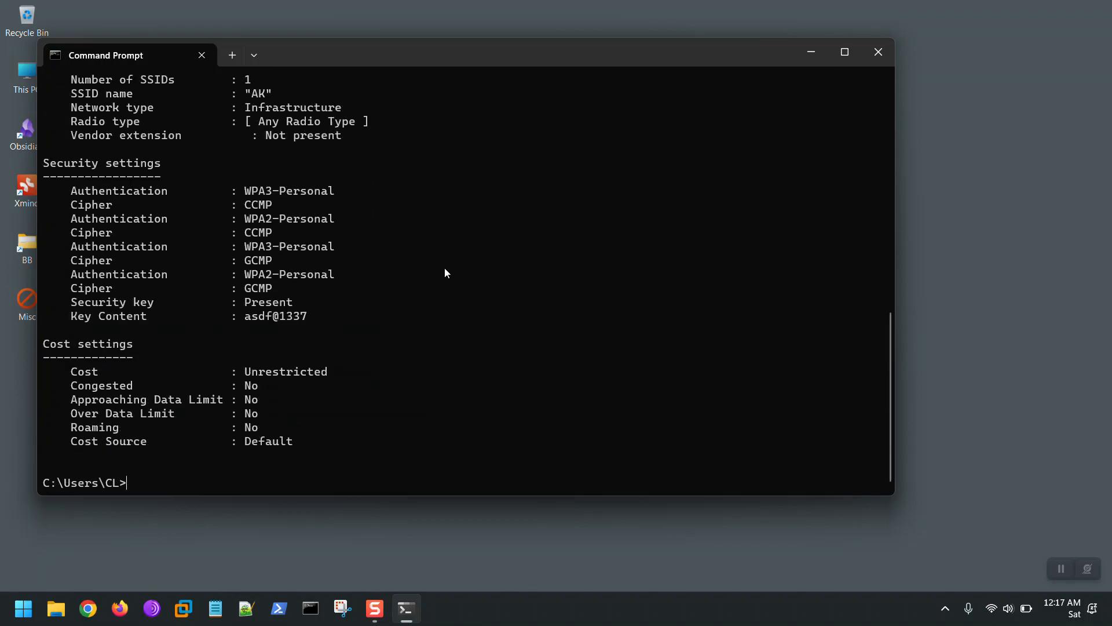
mouse_move(347, 316)
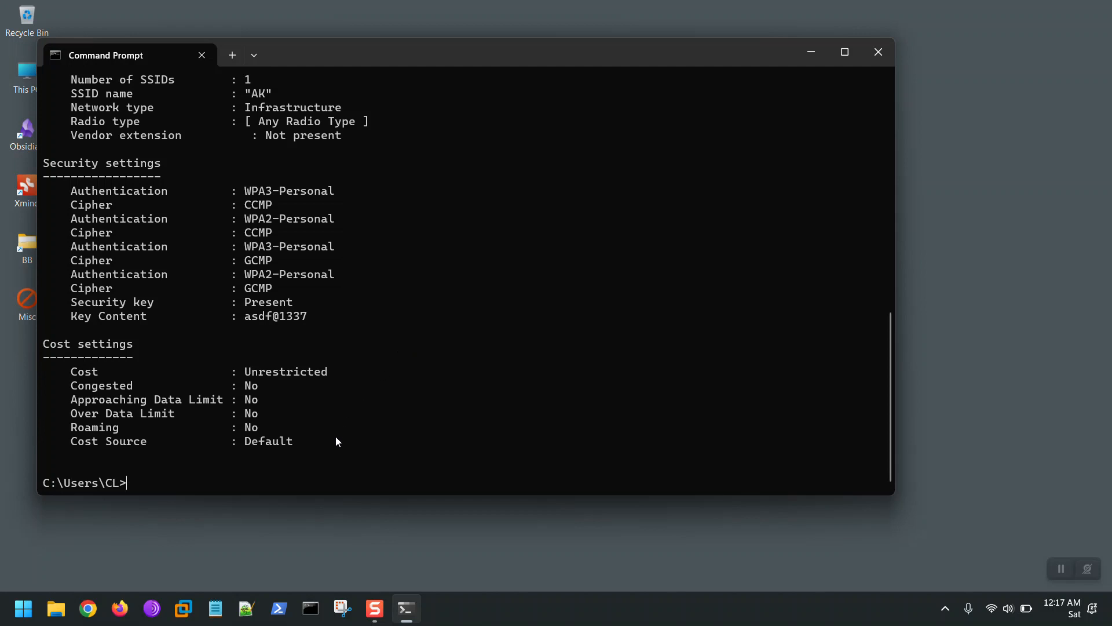
type("netsh wlan show profile \"AK\" key=clear | find \"Key Content\"")
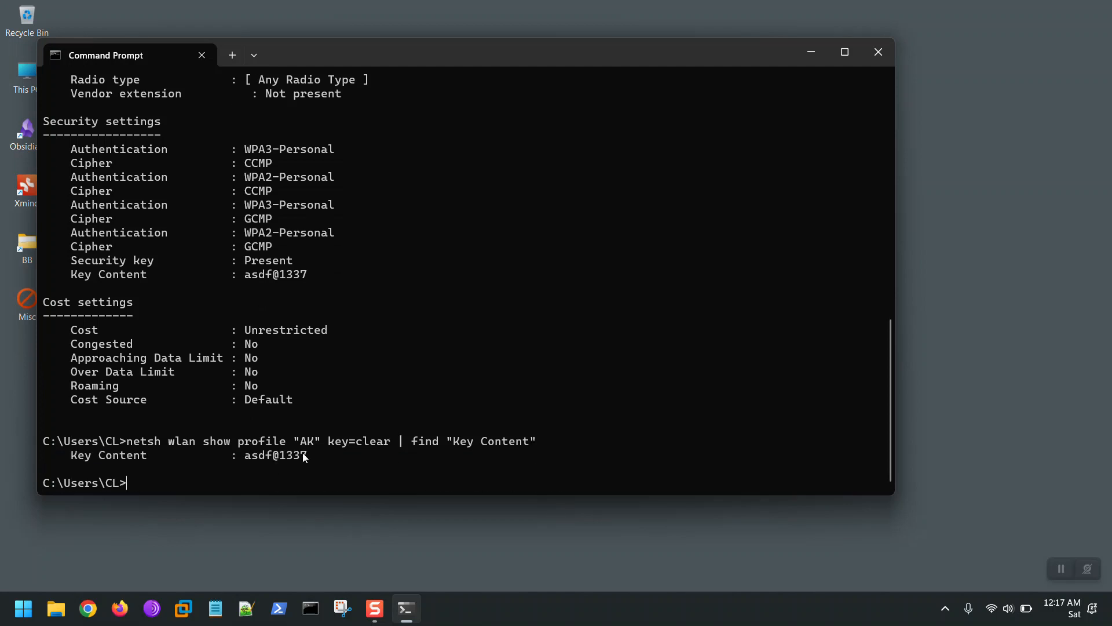
mouse_move(323, 482)
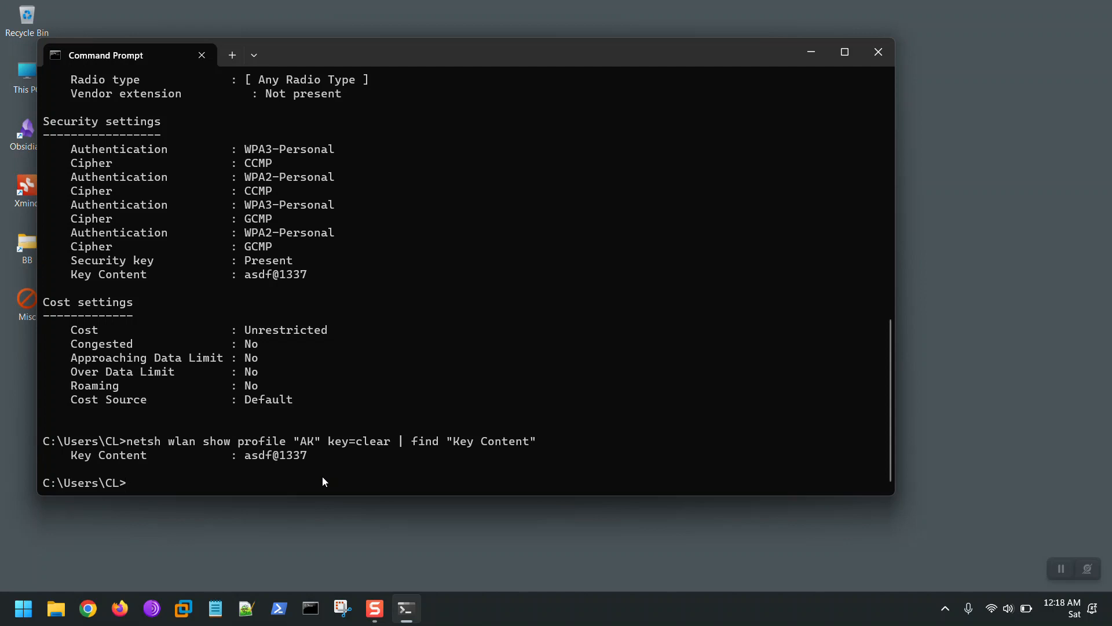
Step: Append the AK Key Content output to Desktop/wifikey.txt using >> redirection
type("netsh wlan show profile \"AK\" key=clear | find \"Key Content\"")
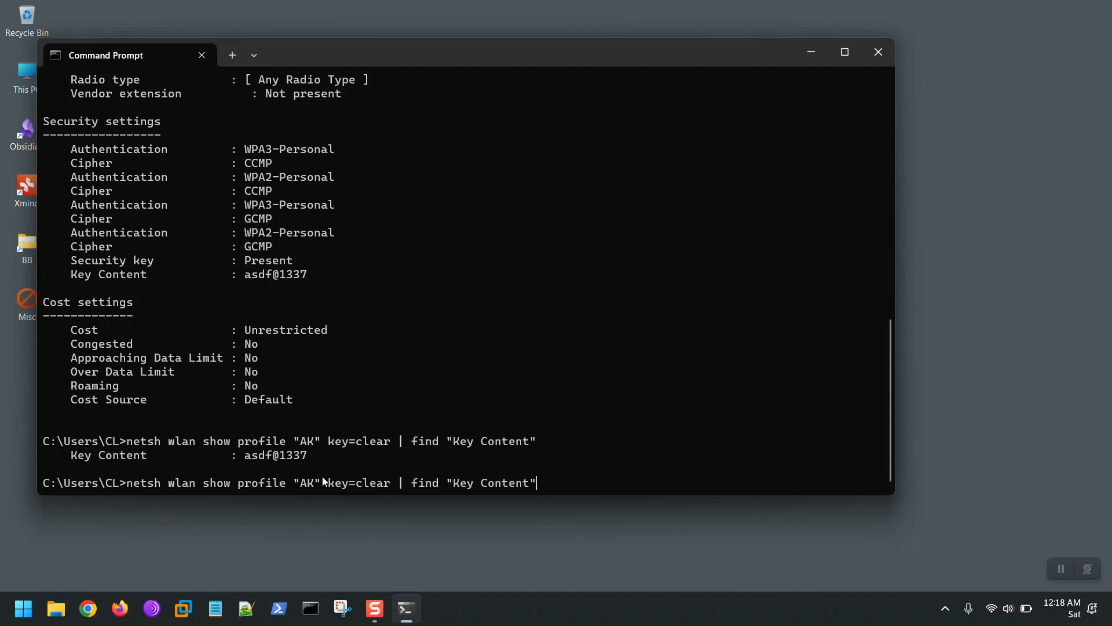
type(">")
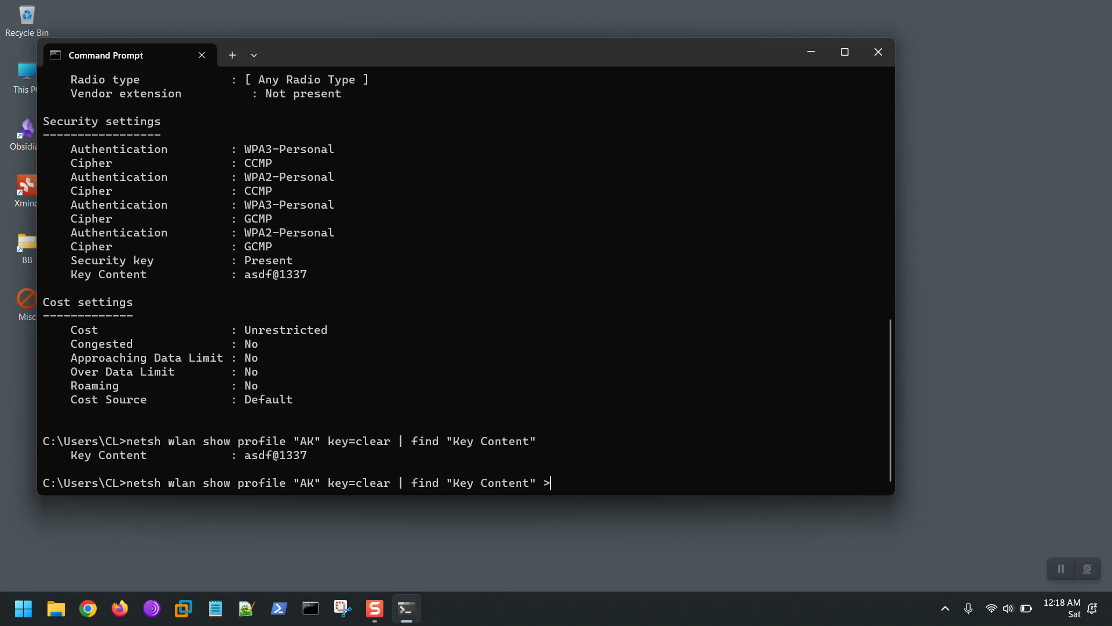
type(">")
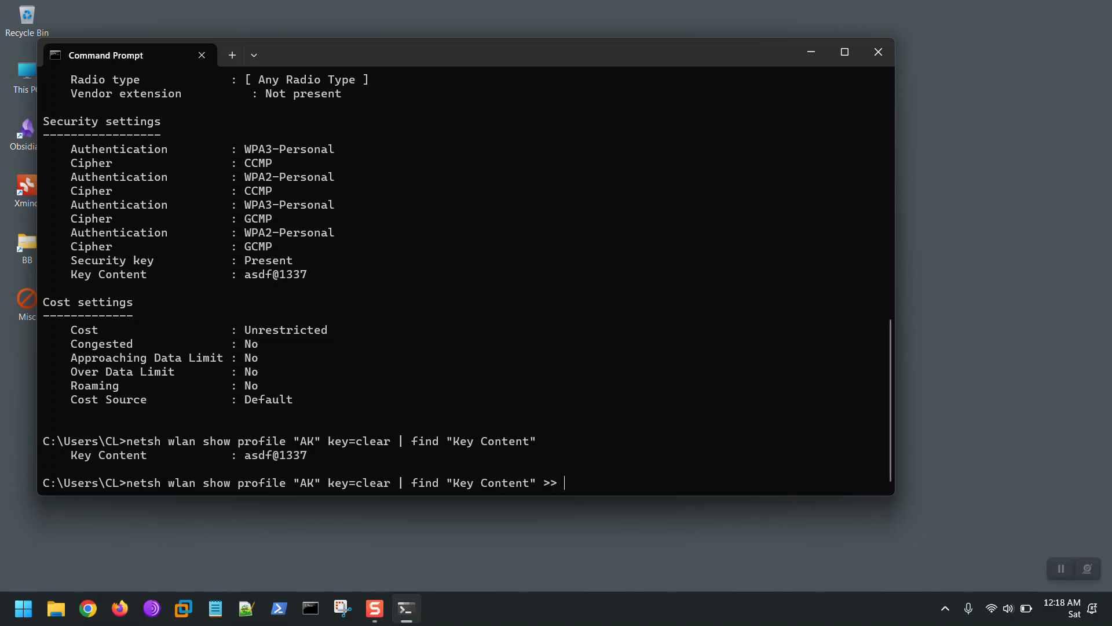
type("desk")
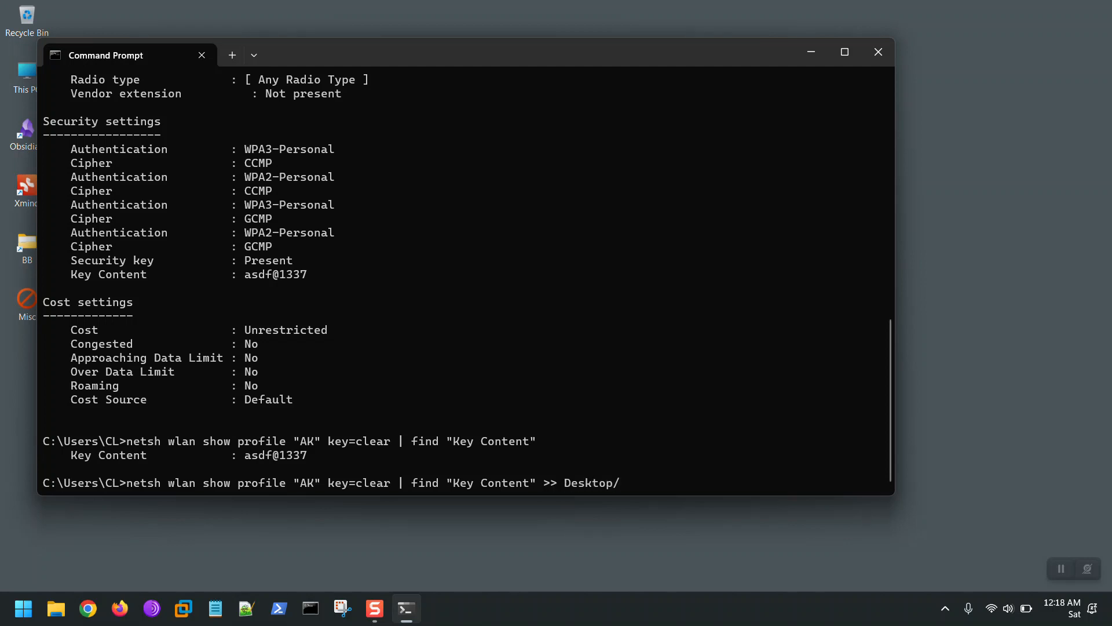
type("wifikey")
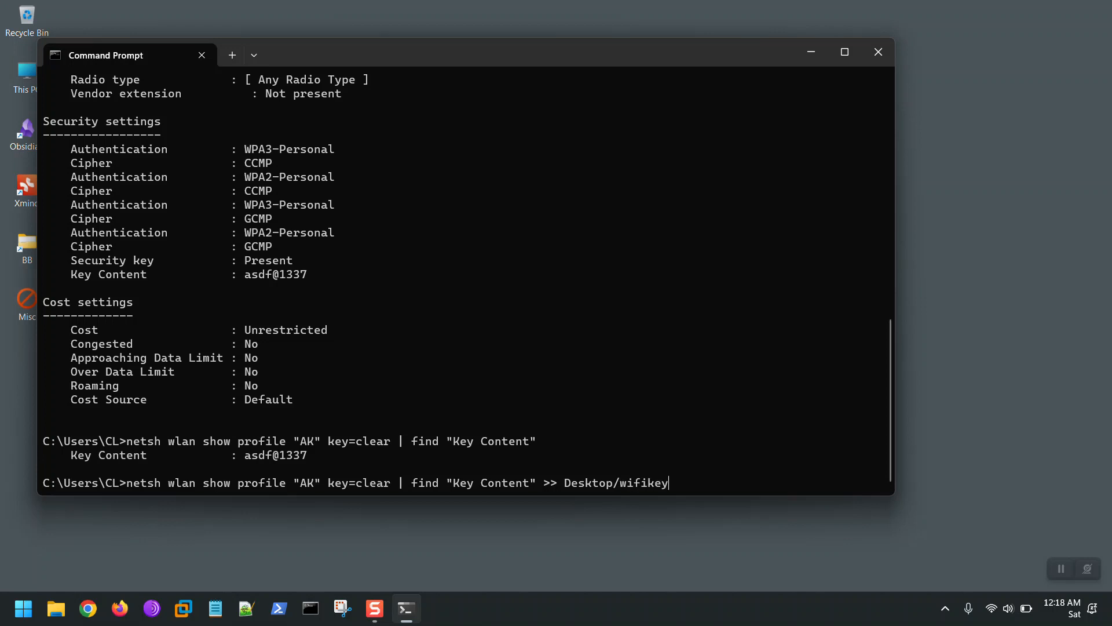
type(".txt")
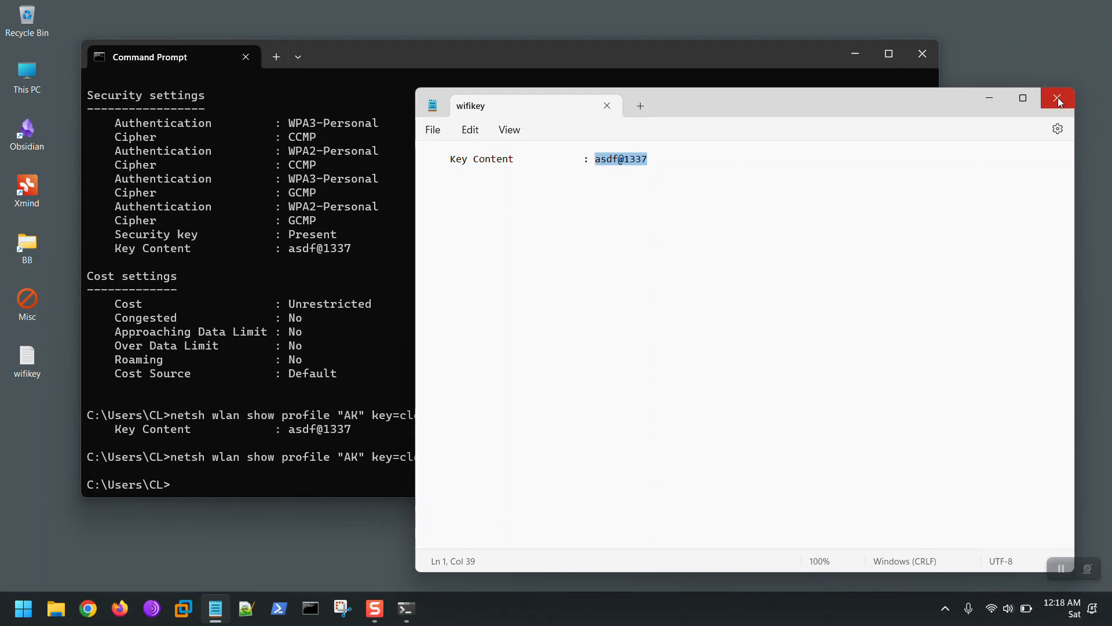
left_click(1057, 98)
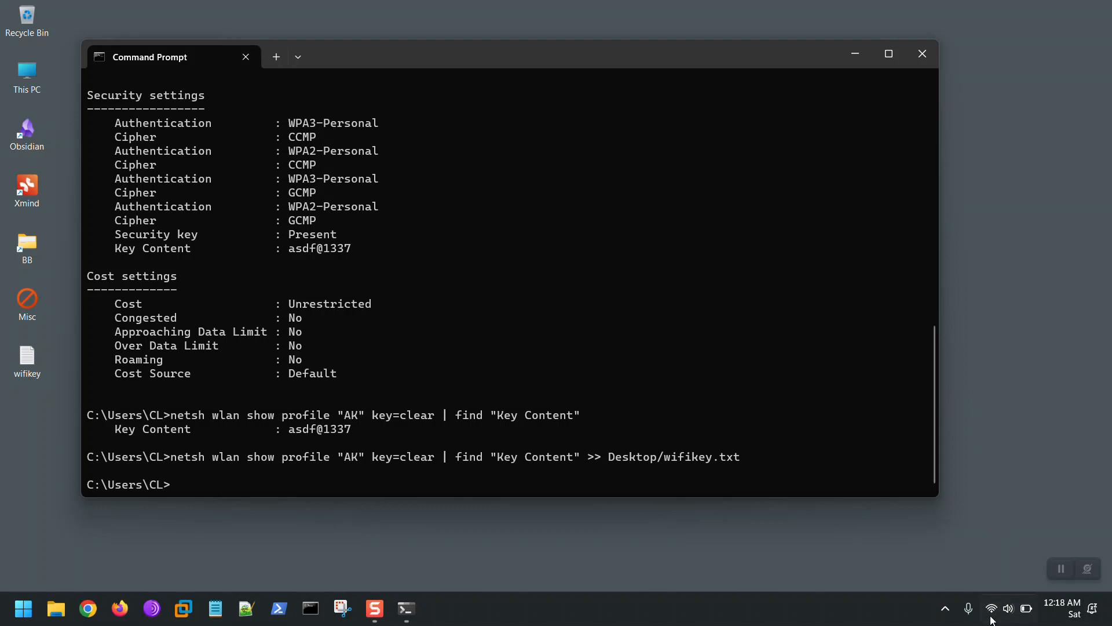
left_click(1007, 608)
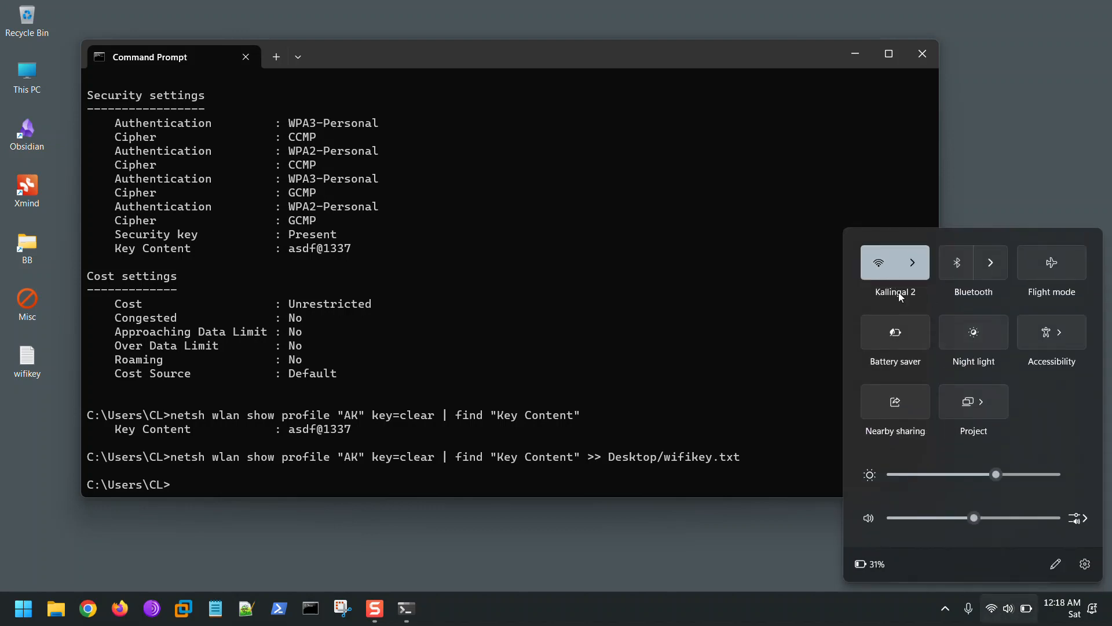
left_click(644, 492)
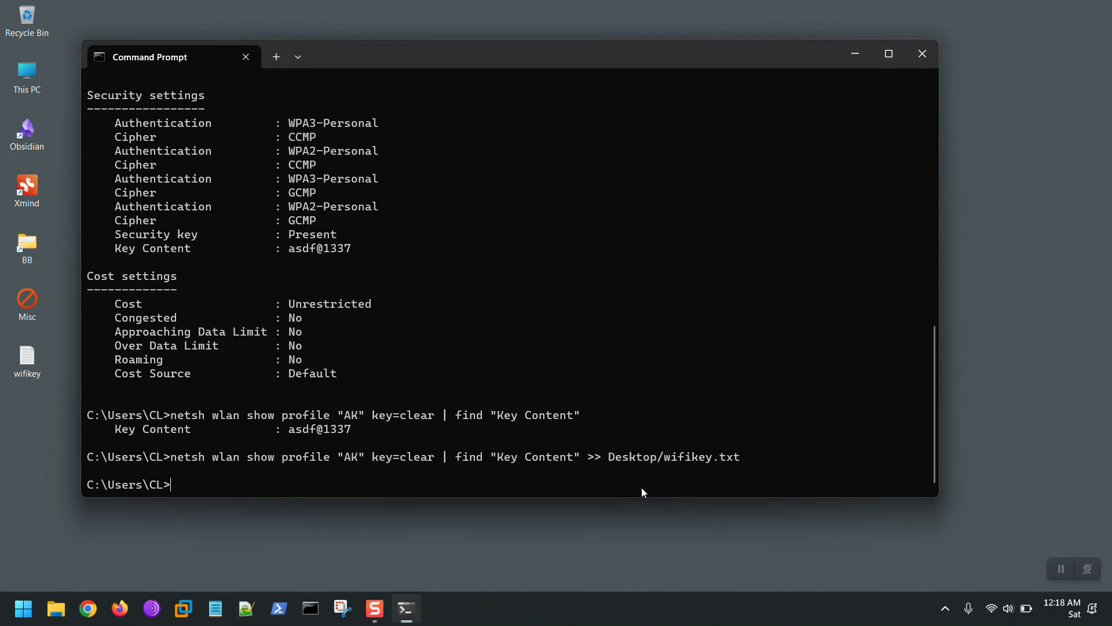
Step: Run ncpa.cpl to launch Network Connections listing Ethernet, VMware and WiFi adapters
type("nc")
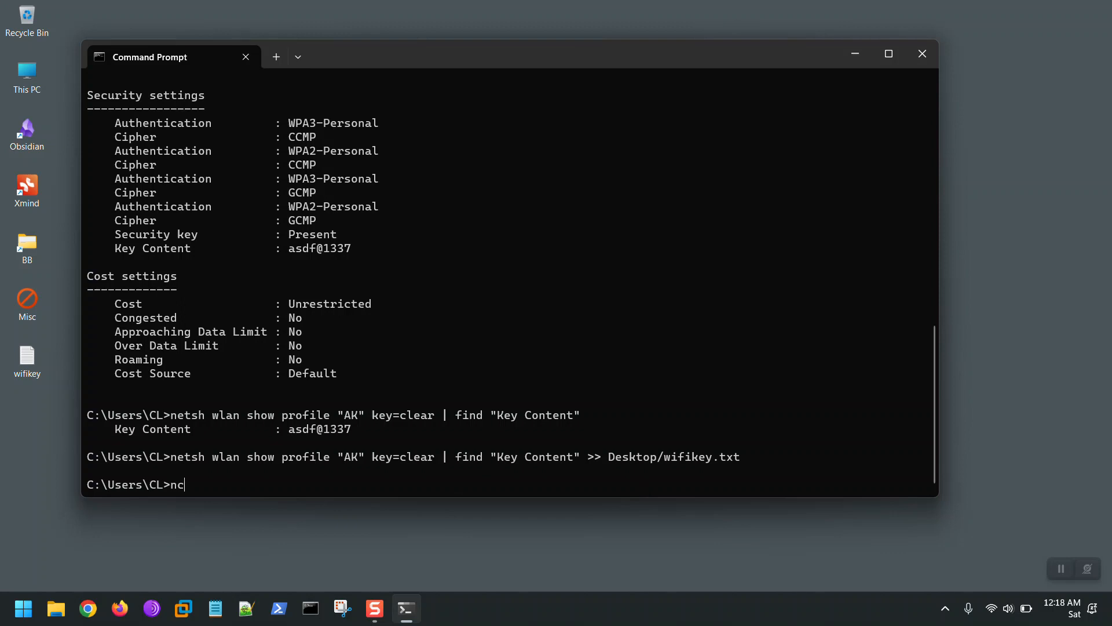
type("pa.c")
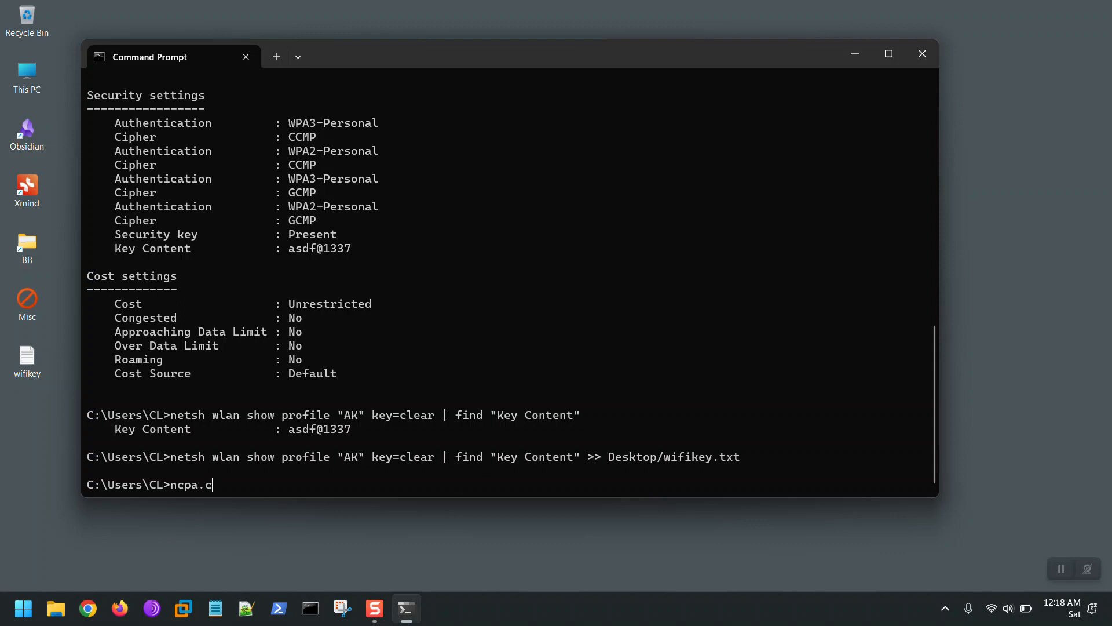
type("pl")
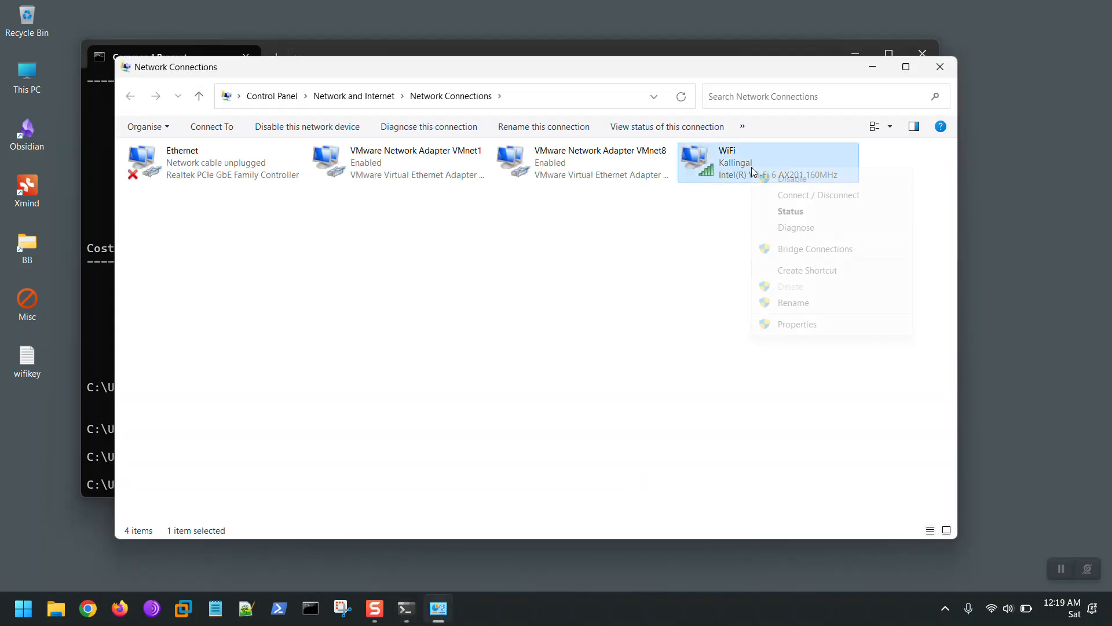
Step: View the WiFi status and Kallingal 2 wireless security settings, then close them
left_click(790, 211)
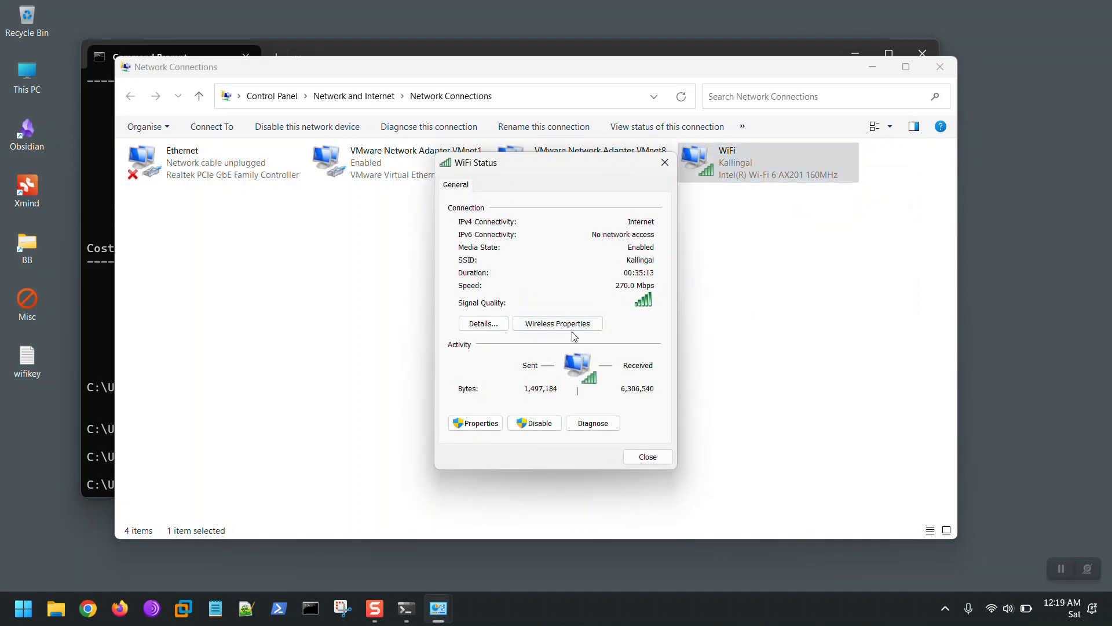
left_click(556, 323)
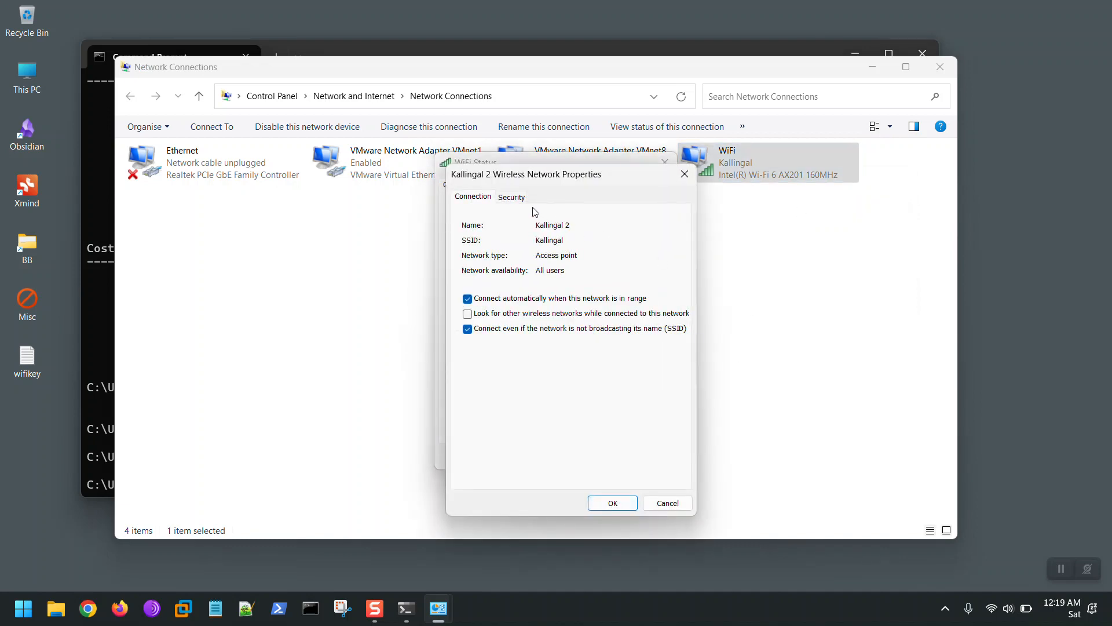
left_click(511, 196)
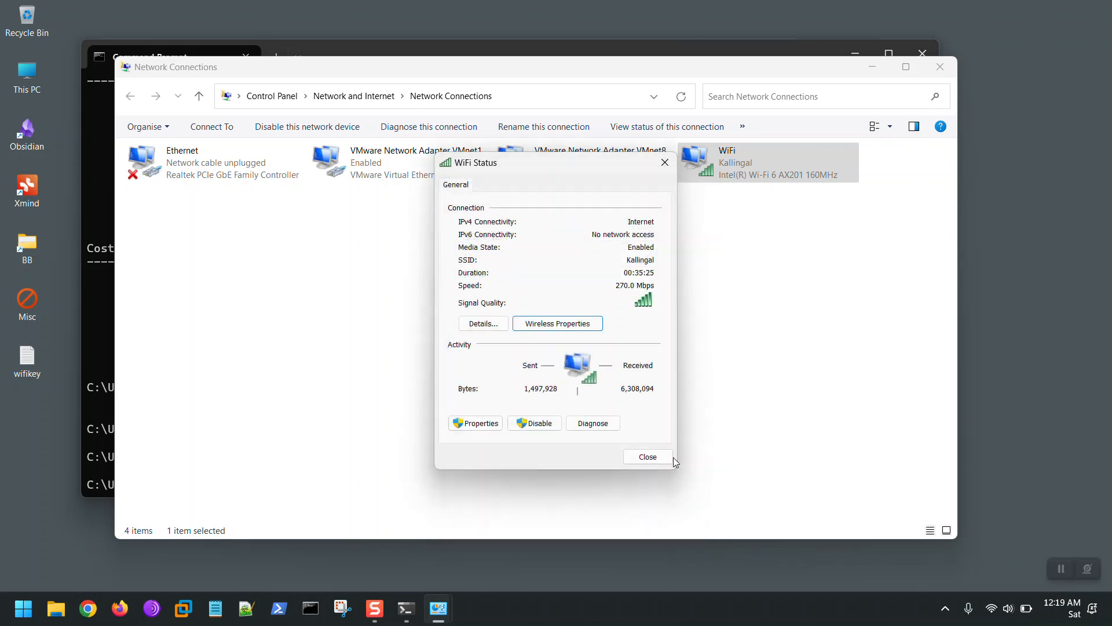
left_click(647, 456)
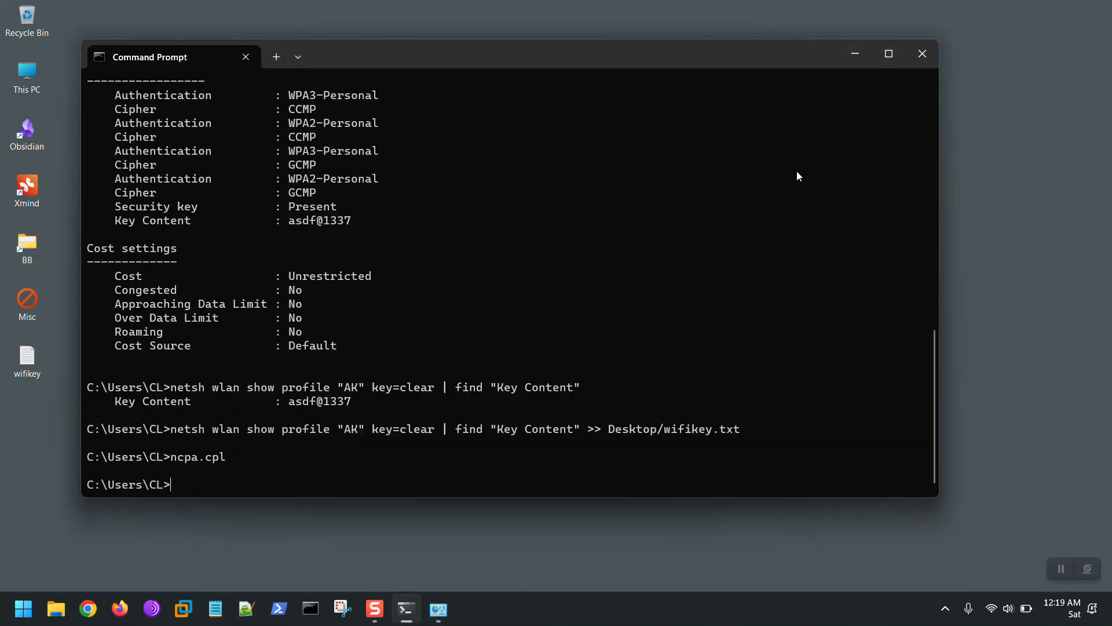